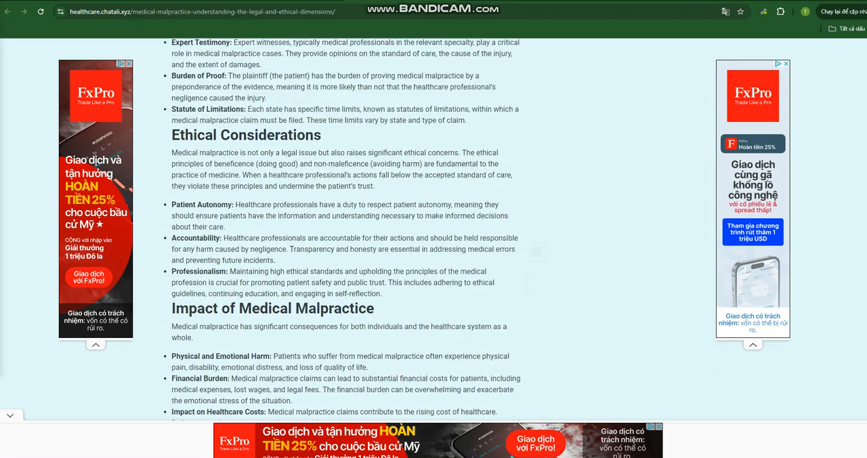
# Step: Scroll from the article title down to the Types of Medical Malpractice section
pyautogui.scroll(3)
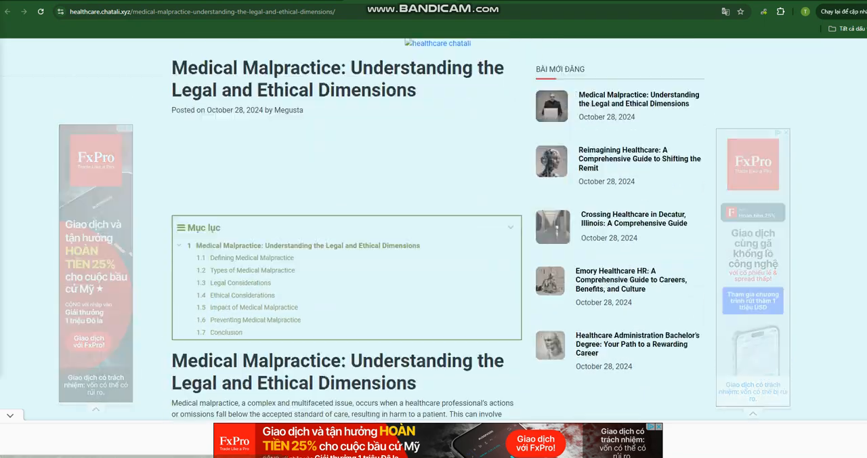
pyautogui.scroll(-3)
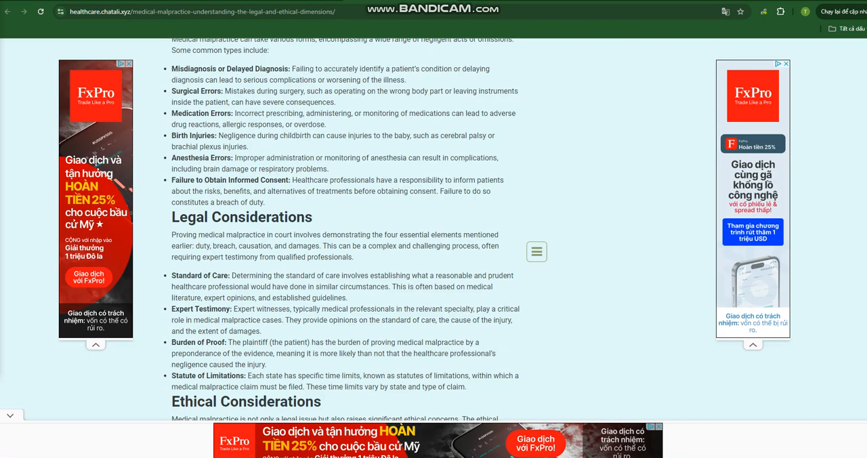
pyautogui.scroll(-3)
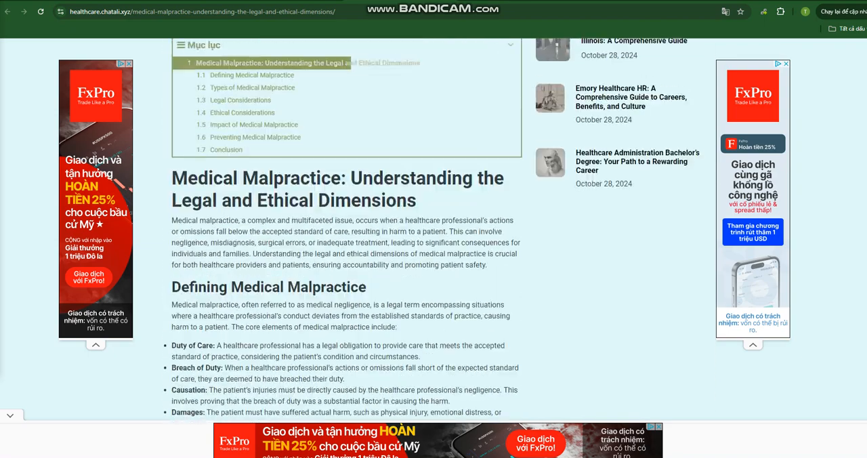
pyautogui.scroll(-3)
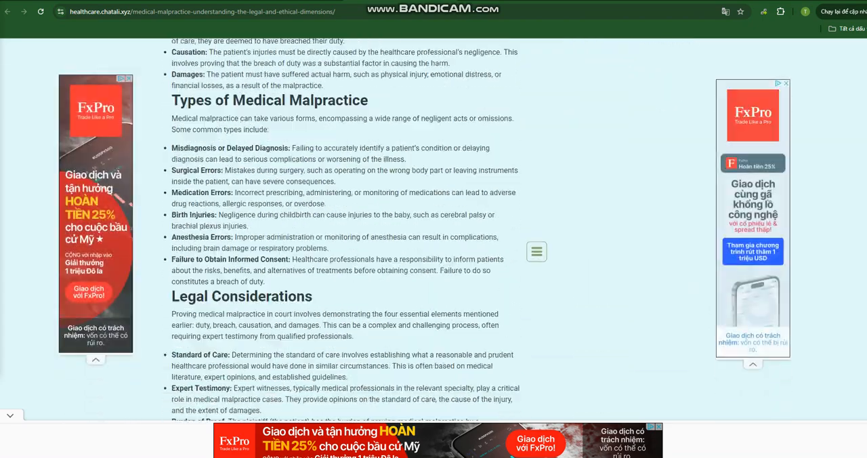
# Step: Scroll down to the Legal Considerations section, with Ethical Considerations just below
pyautogui.scroll(-3)
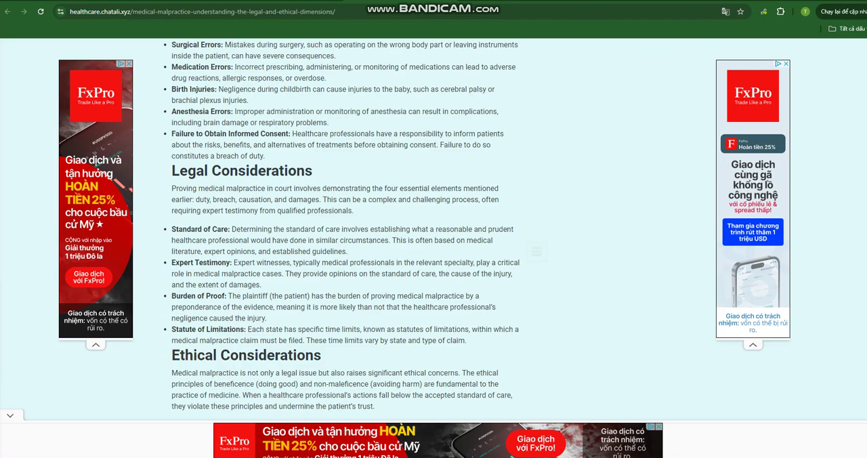
# Step: Skim down to the Conclusion, then scroll back to the title and table of contents
pyautogui.scroll(-3)
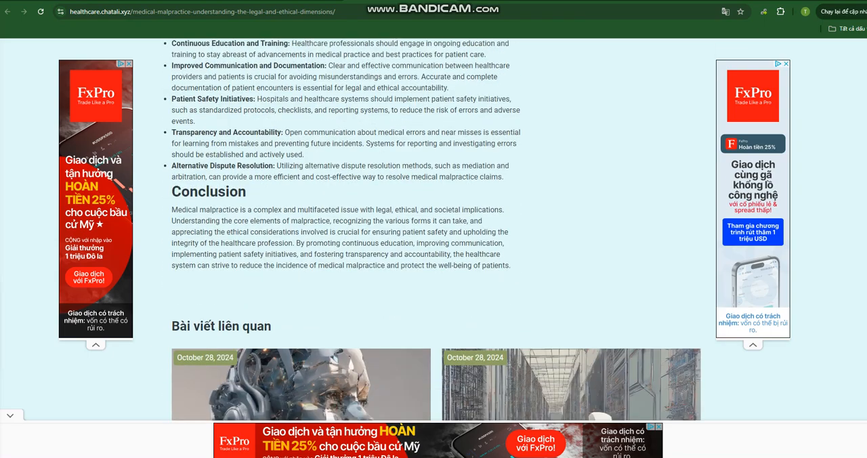
pyautogui.scroll(3)
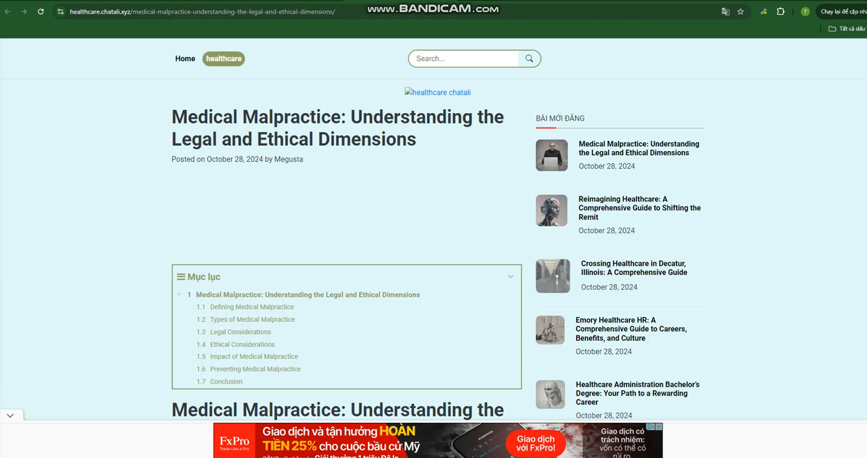
# Step: Close the Halloween sale ad and scroll to Types of Medical Malpractice
pyautogui.scroll(-3)
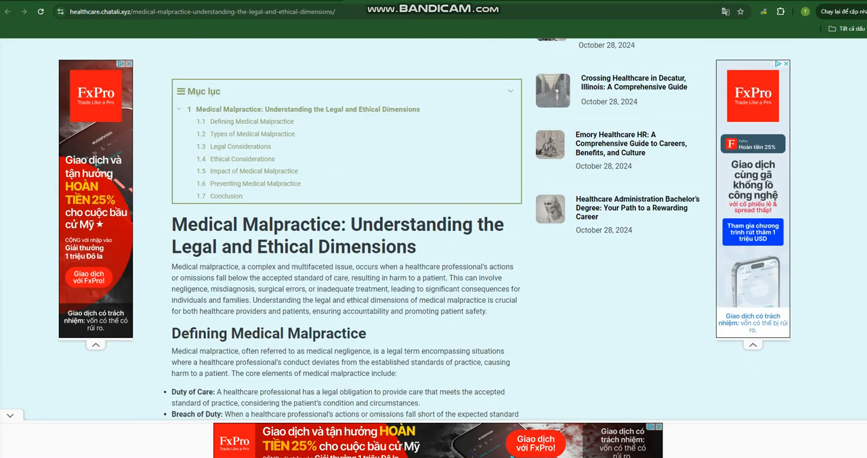
pyautogui.scroll(-3)
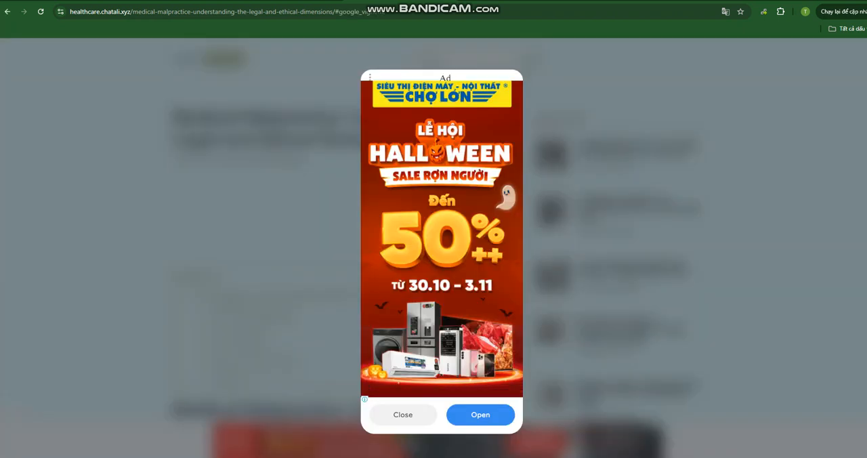
pyautogui.click(402, 414)
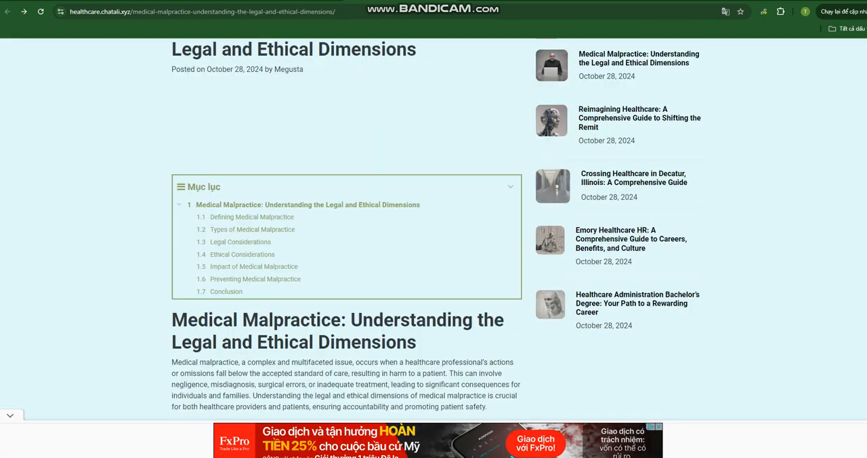
pyautogui.scroll(-3)
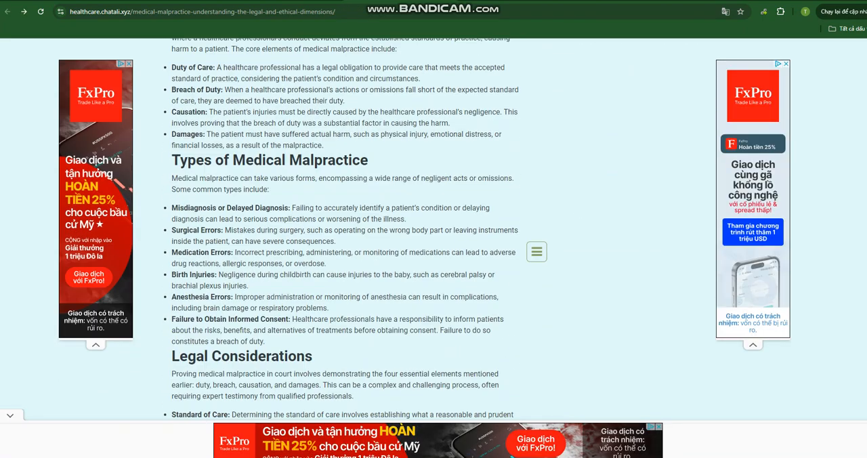